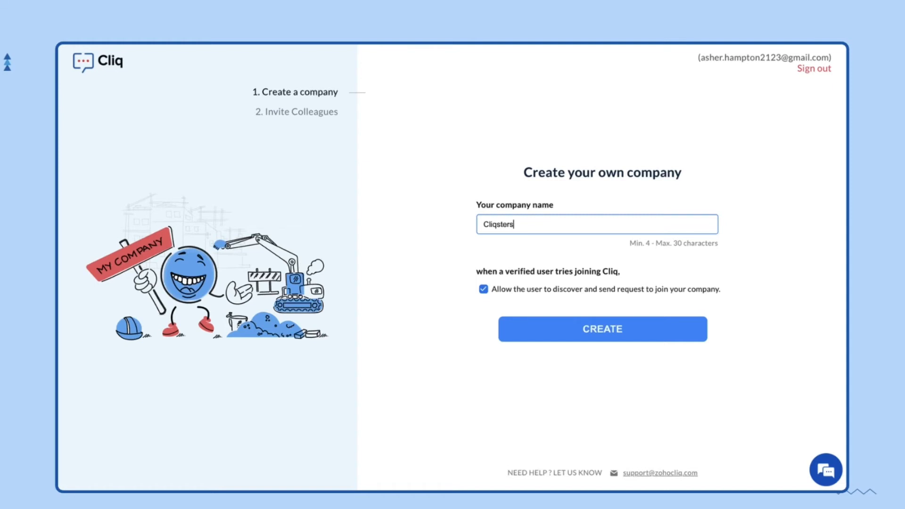
Step: Create the company 'Cliqsters', discoverable by verified users who can request to join
click(601, 329)
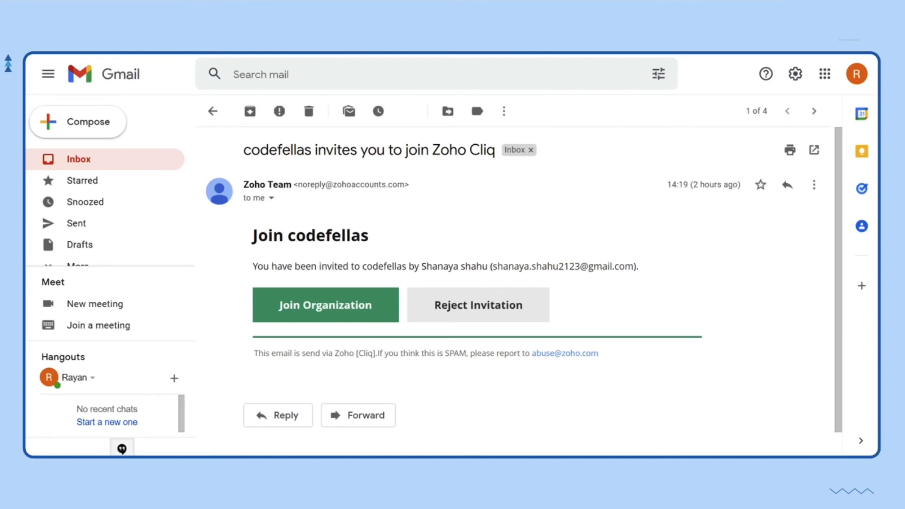
Step: Join the codefellas organization from the invite email and bring up the personal profile panel
click(325, 305)
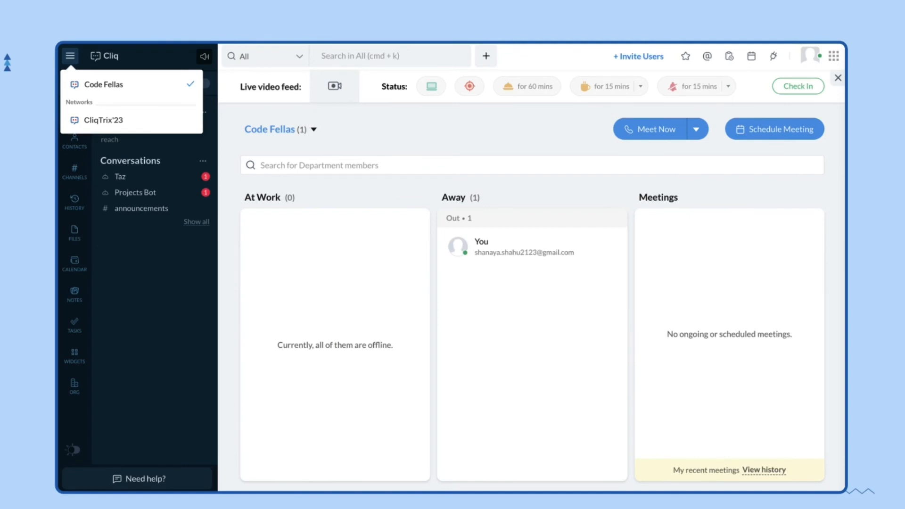
click(809, 56)
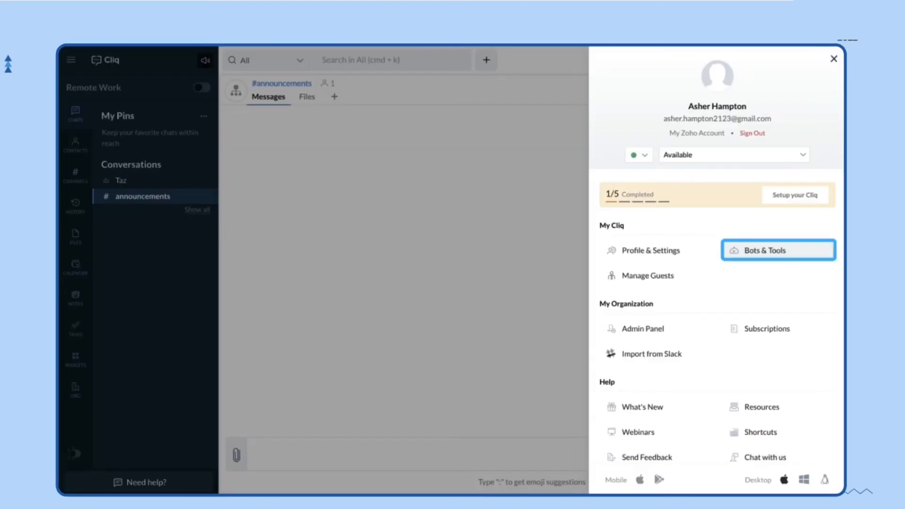